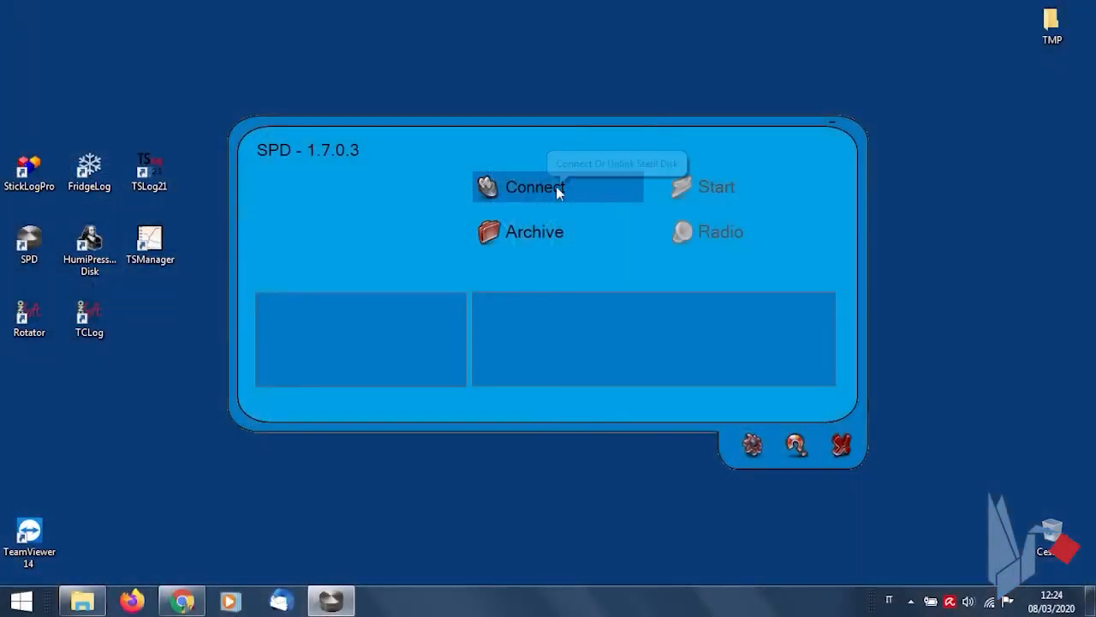
Connect to the SterilDisk logger, dismissing interface and communication errors, until it reads 22.08 °C.
click(534, 186)
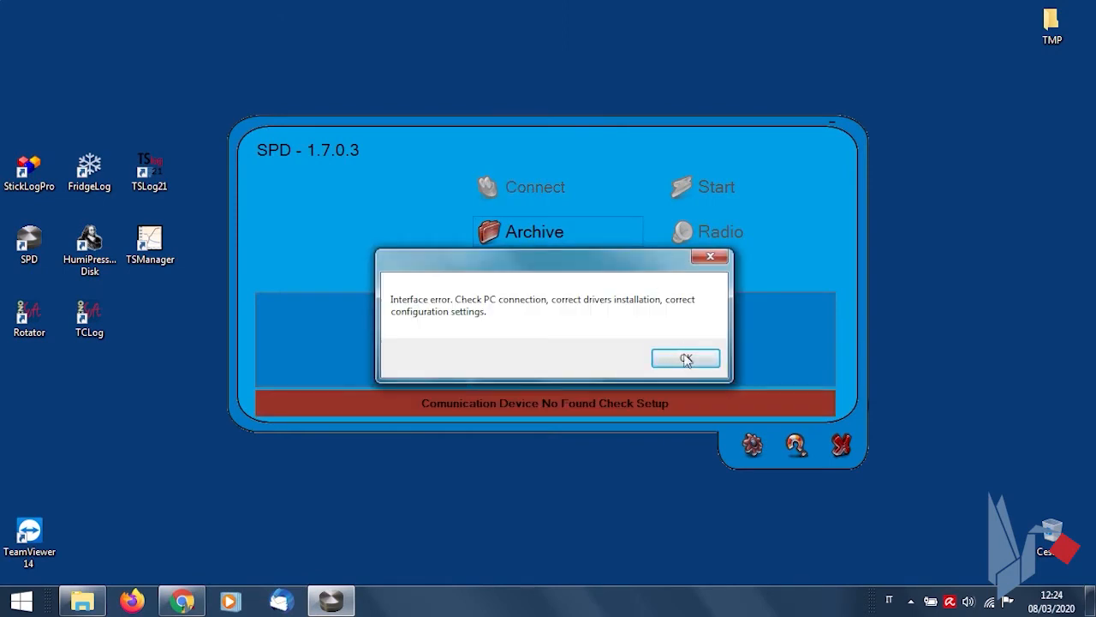
click(685, 357)
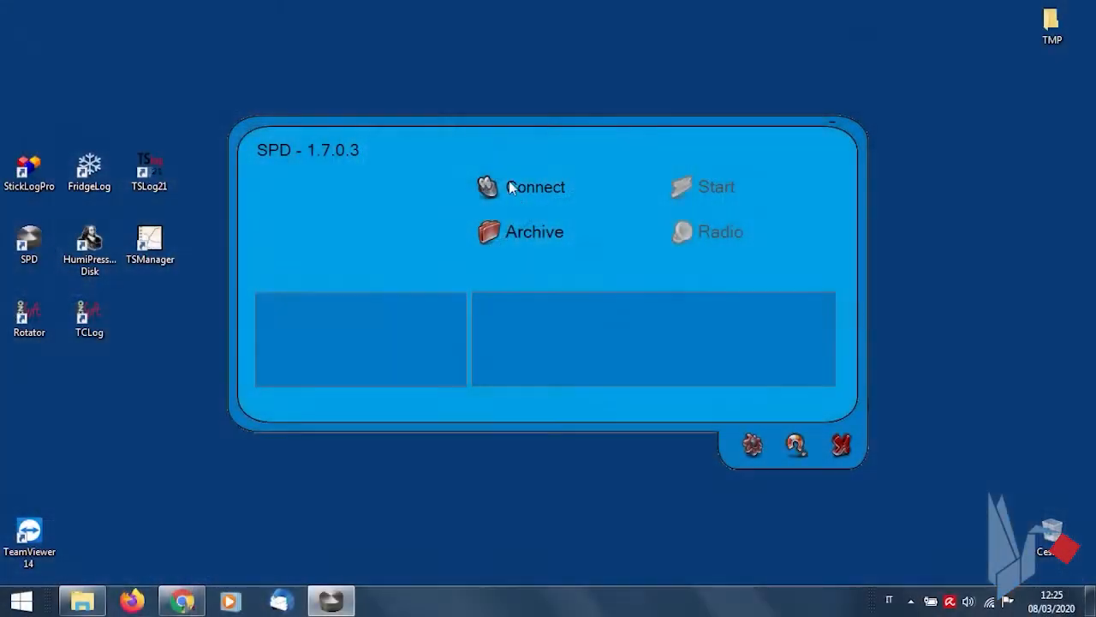
click(534, 186)
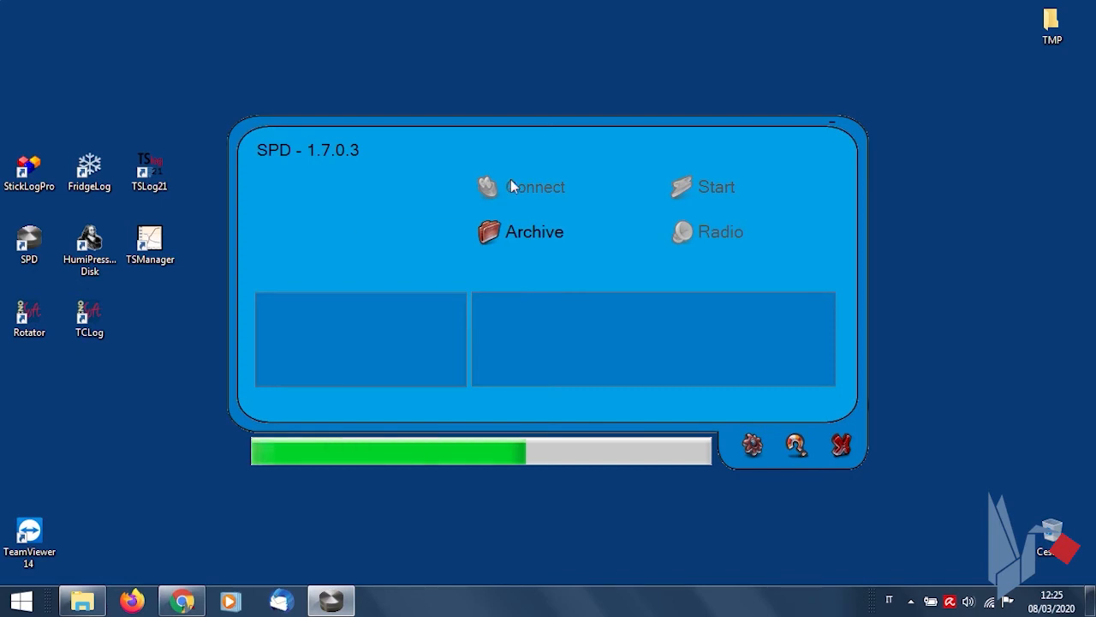
click(534, 186)
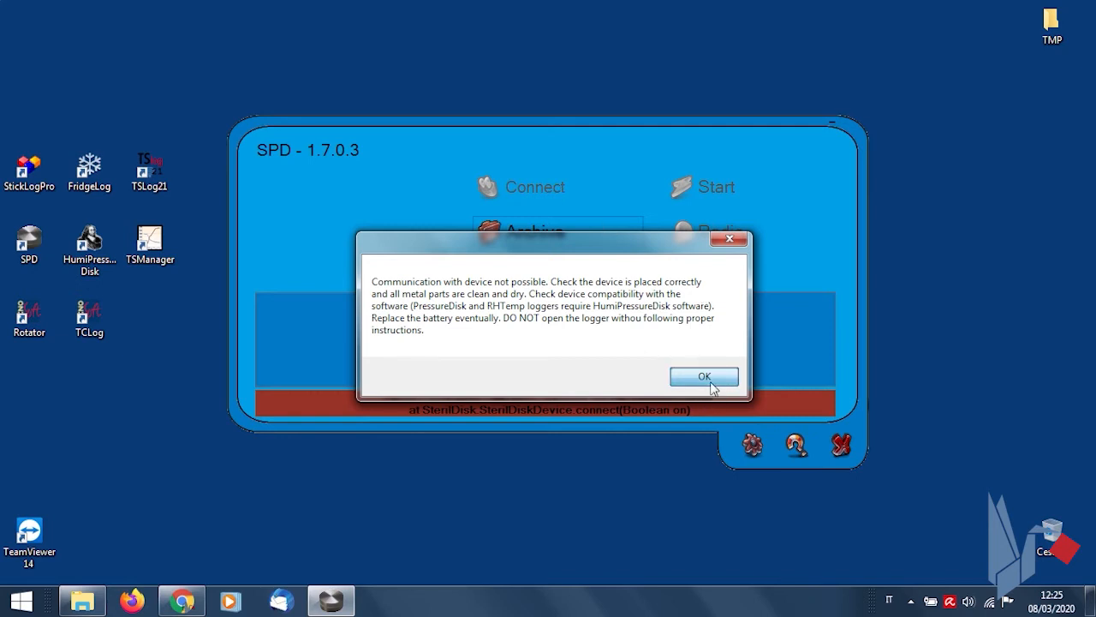
click(704, 377)
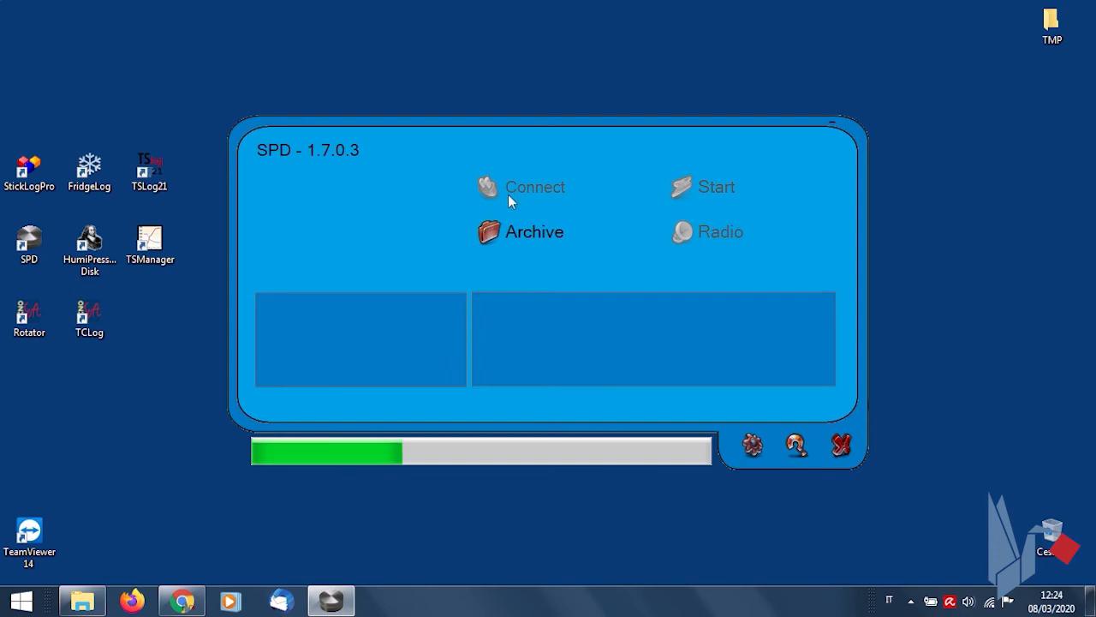
click(534, 186)
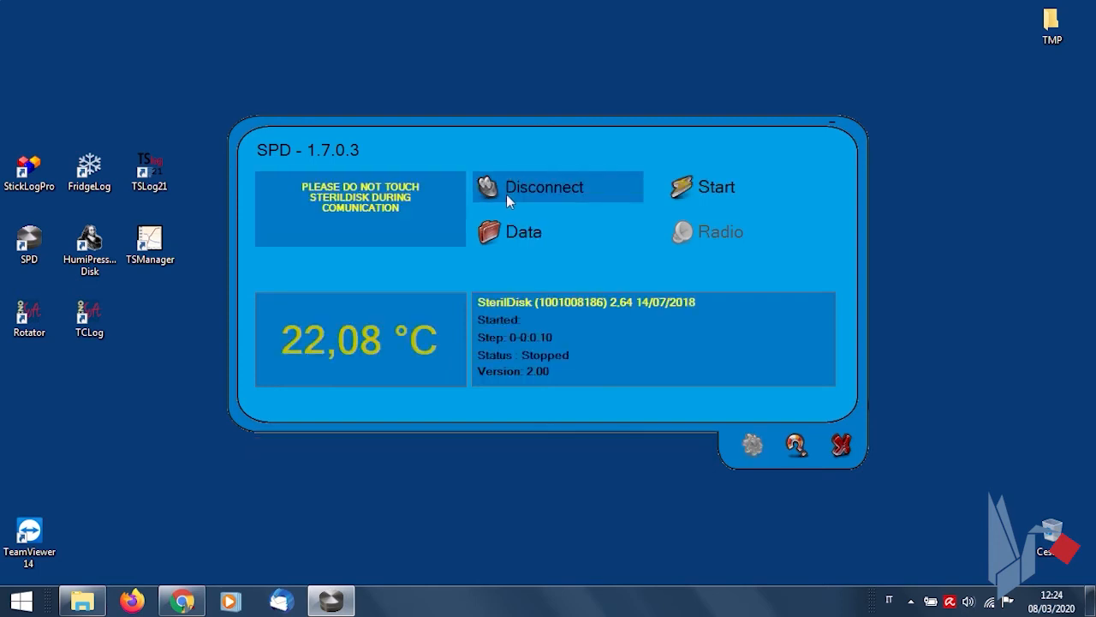
mouse_move(607, 355)
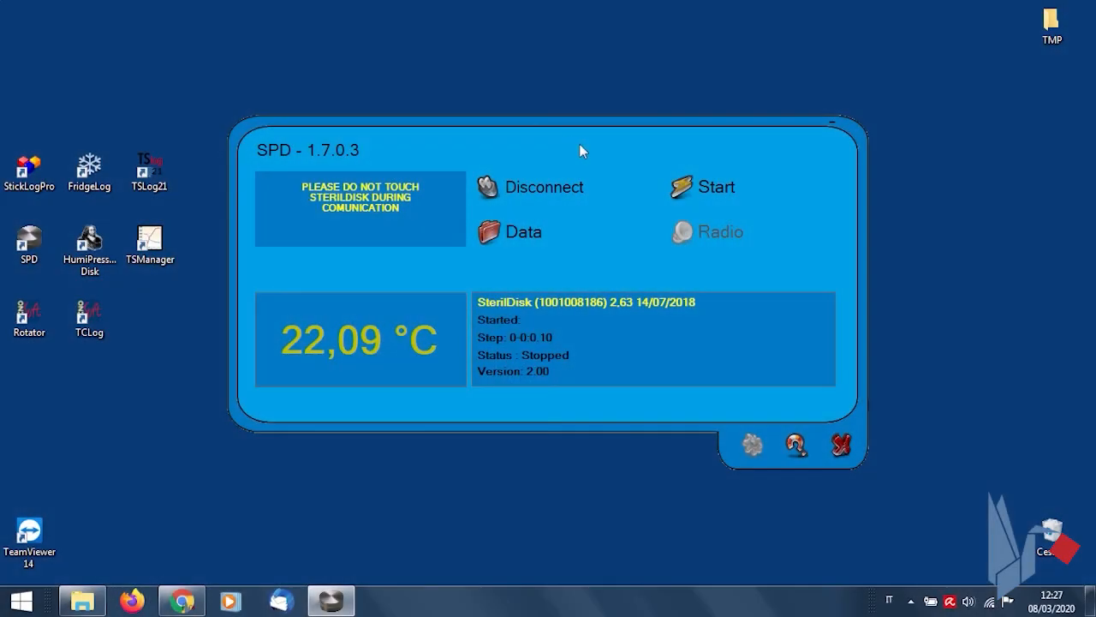
mouse_move(492, 187)
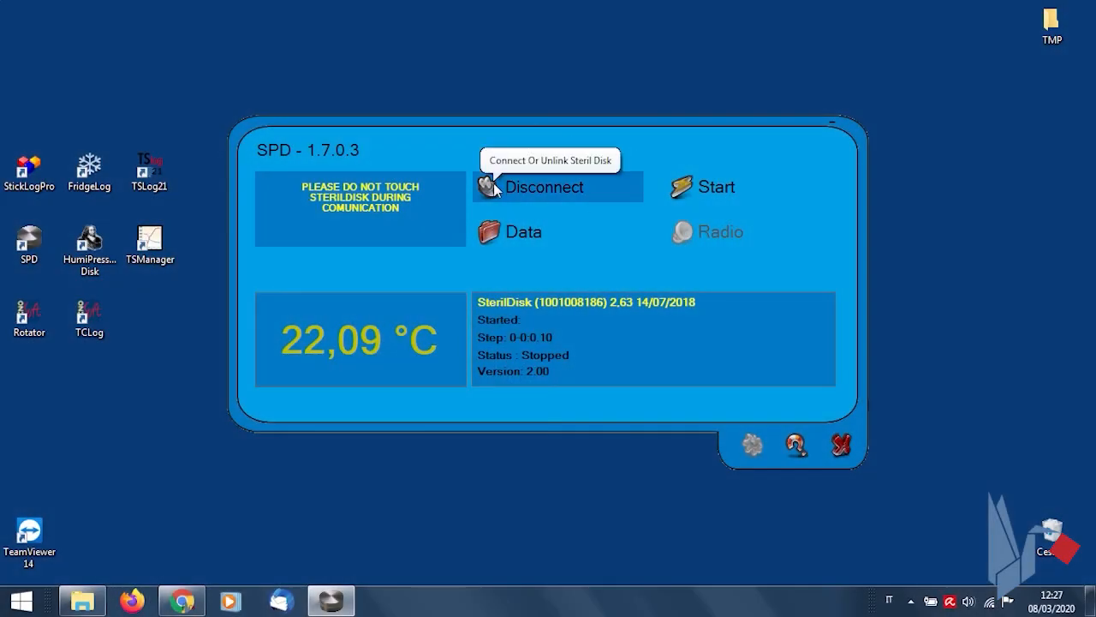